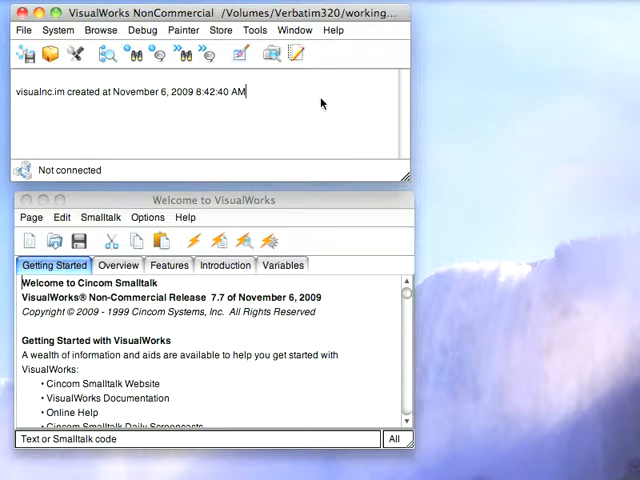
- Bring up the Parcel Manager and list the Popular suggested add-on components
left_click(50, 56)
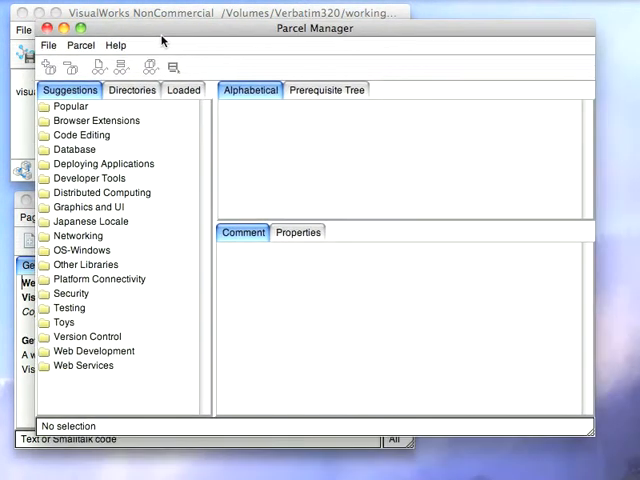
left_click(72, 106)
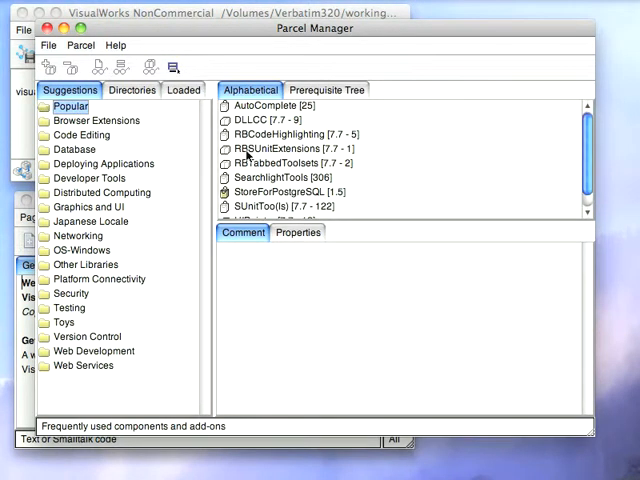
left_click(284, 192)
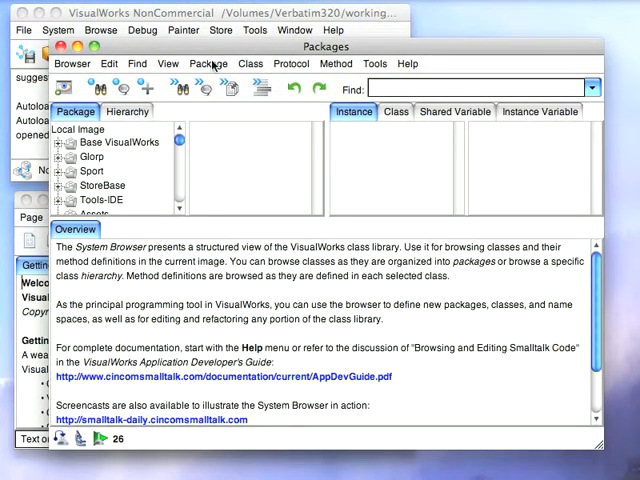
- Create a new package named ArithmeticExtras in the System Browser
left_click(208, 64)
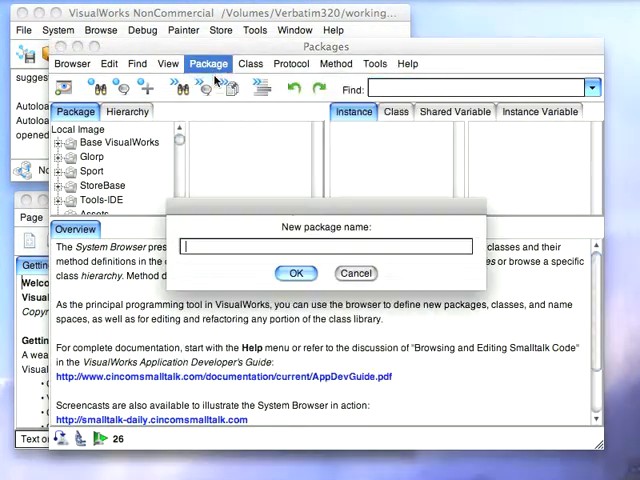
type("ArithmeticExt")
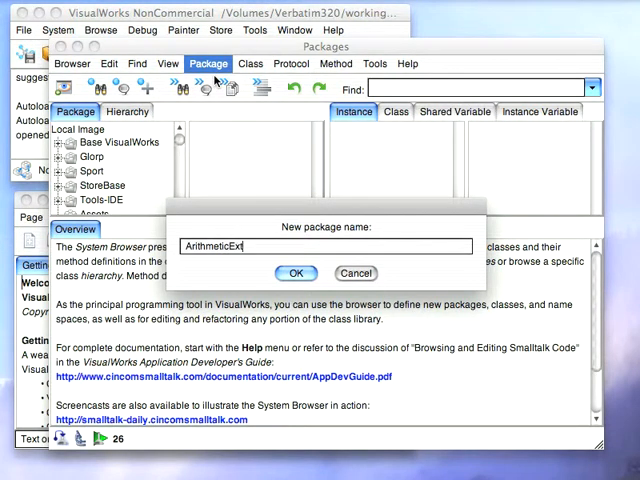
left_click(296, 272)
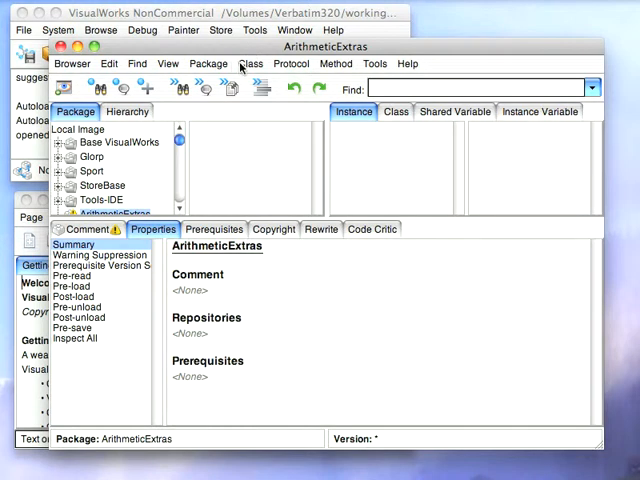
- Define class ArithmeticTests as a subclass of SUnit.TestCase in ArithmeticExtras
left_click(250, 64)
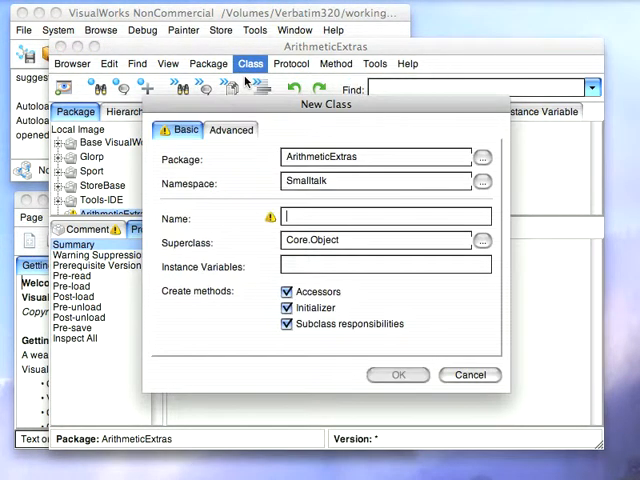
type("A")
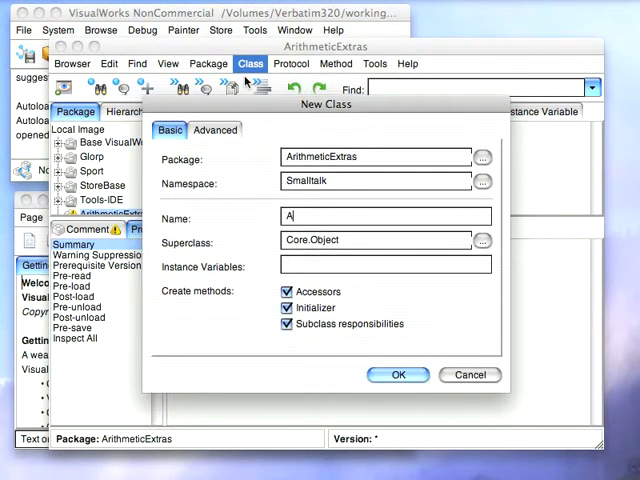
type("rithmeticTests")
left_click(376, 240)
type("SUnit.TestCase")
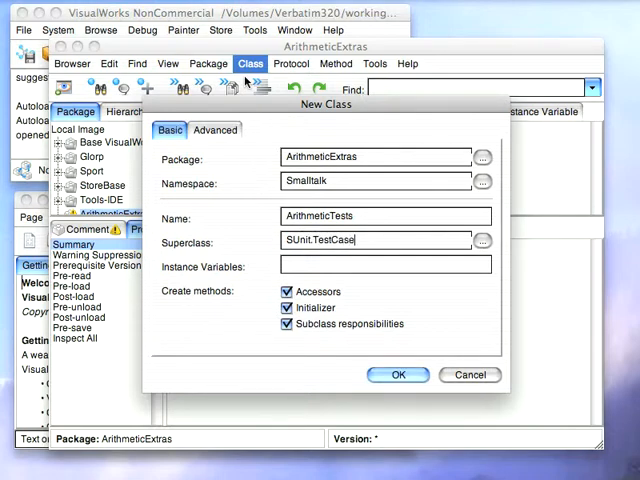
left_click(396, 376)
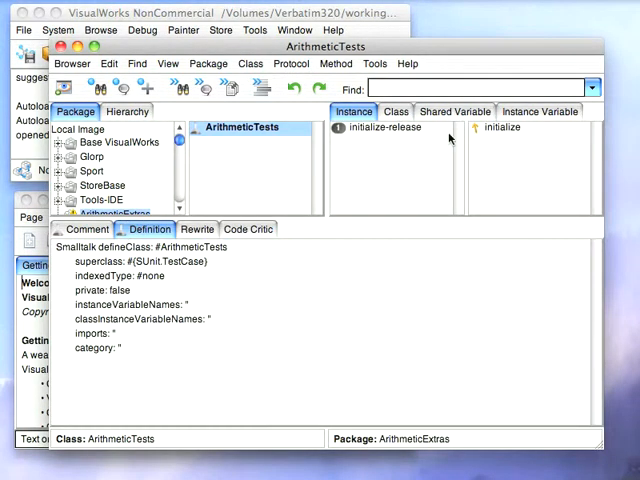
- Write and accept testCubed asserting ((3 * 3) * 3) = 3 cubed, proceeding past the unknown message
left_click(504, 128)
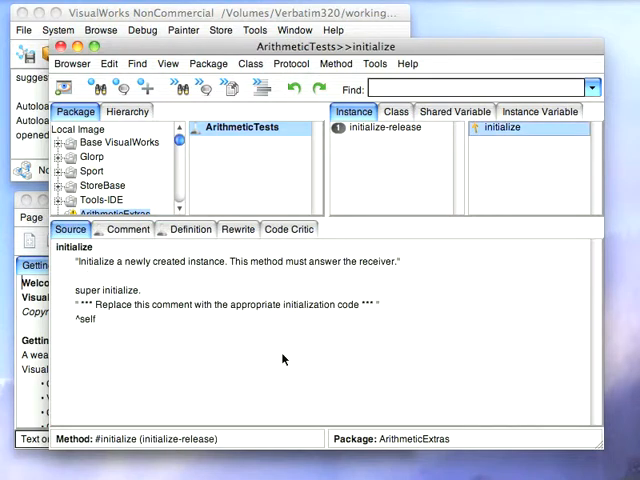
type("testCu")
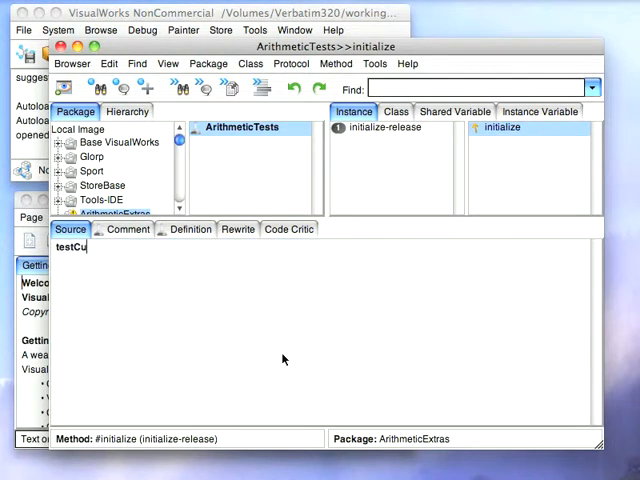
type("bed")
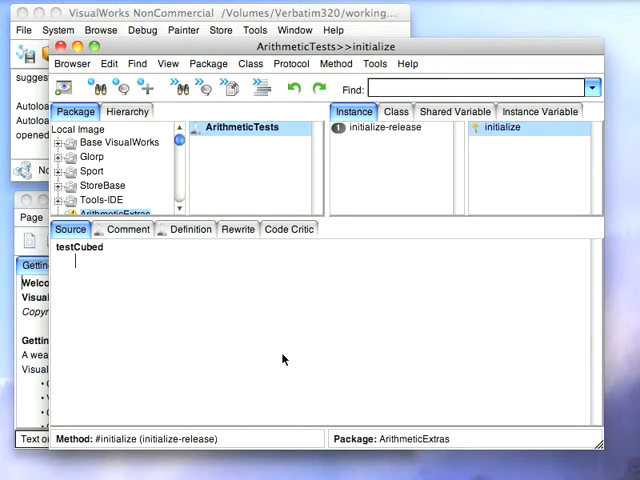
type("self assert:")
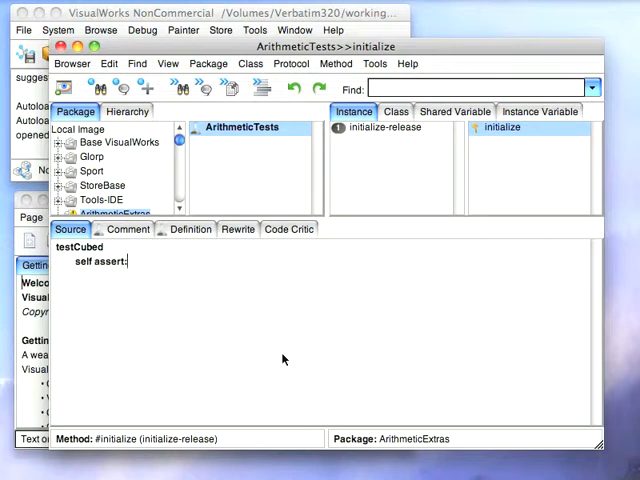
type("((")
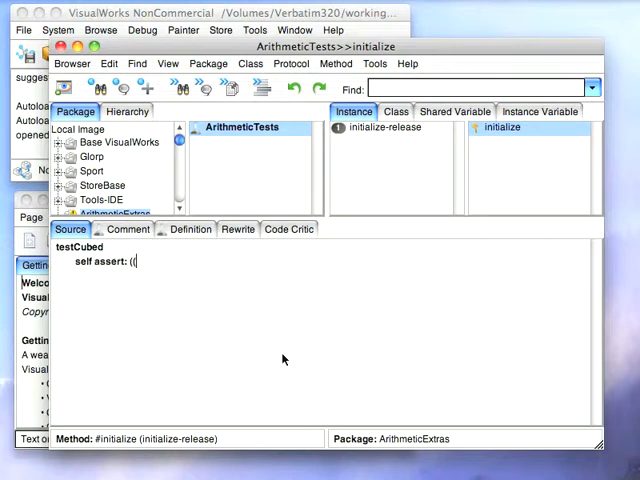
type("3 * 3")
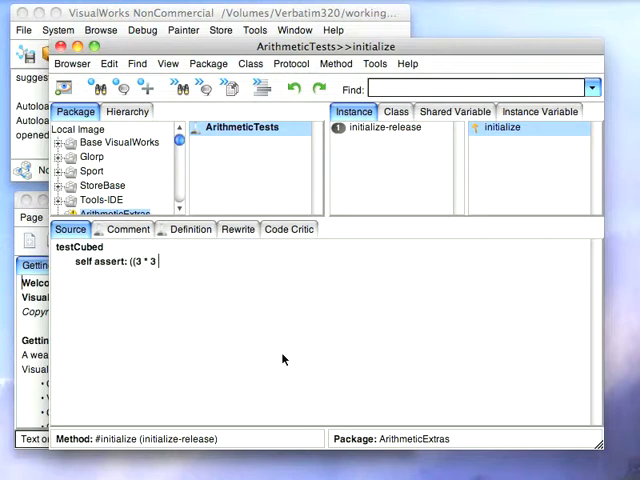
type("* 3) = 3 cubed")
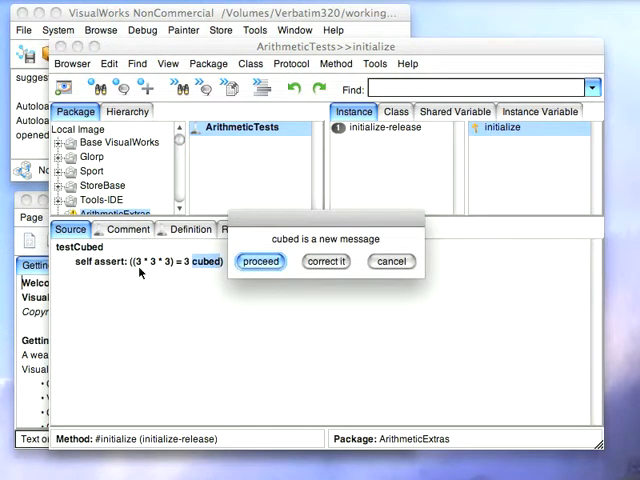
left_click(260, 260)
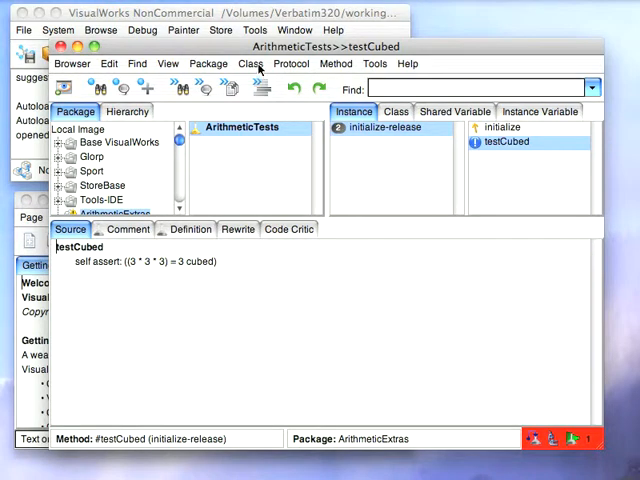
- Extend the existing ArithmeticValue class into the ArithmeticExtras package
left_click(252, 64)
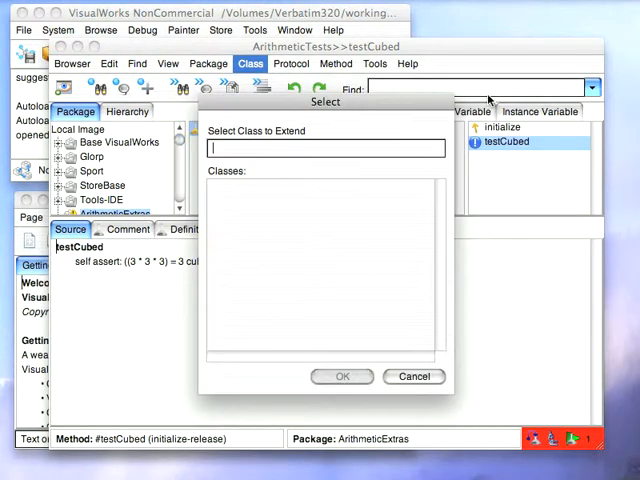
type("Arith")
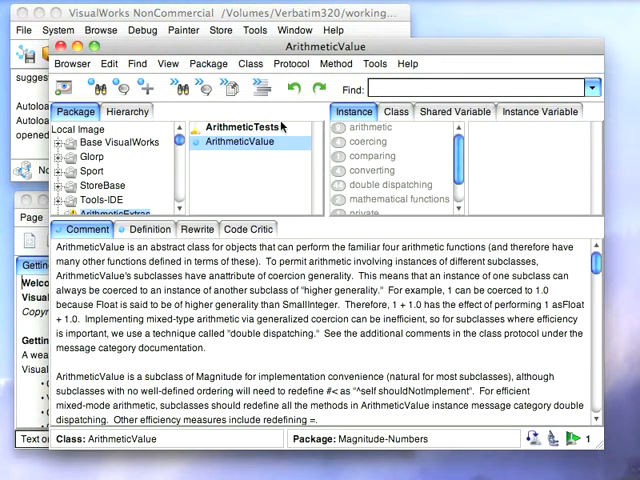
- Add cubed ^self * self * self to ArithmeticValue under the mathematical functions protocol
left_click(392, 200)
type("cub")
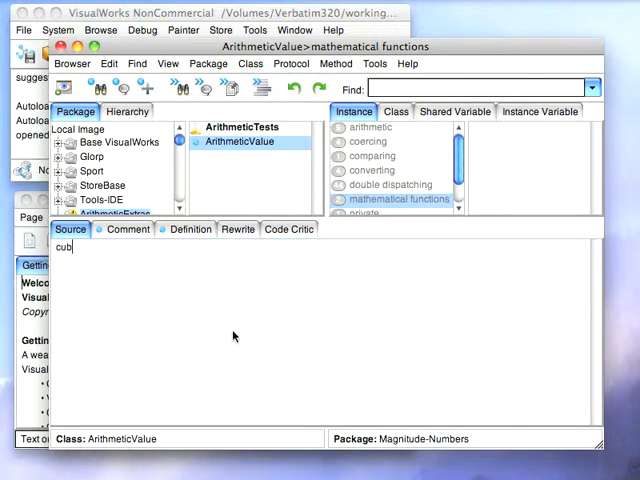
type("ed")
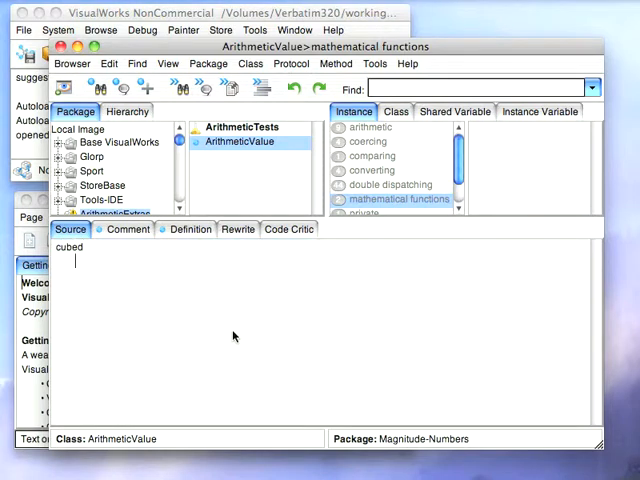
type("^self")
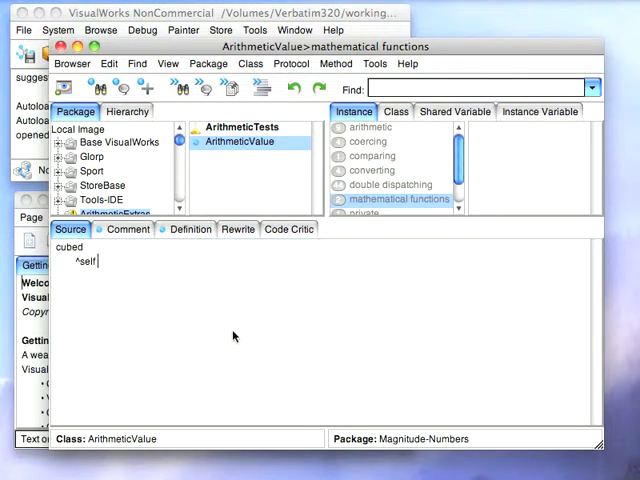
type("* self *")
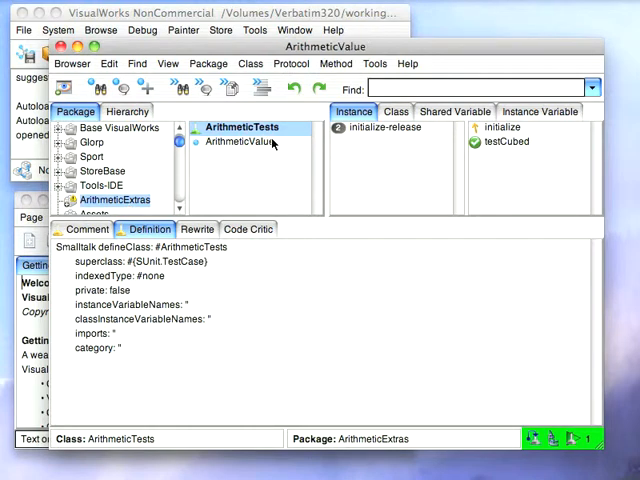
left_click(240, 142)
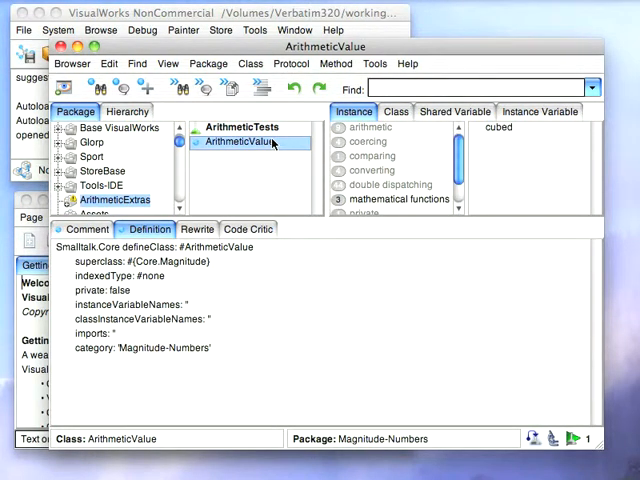